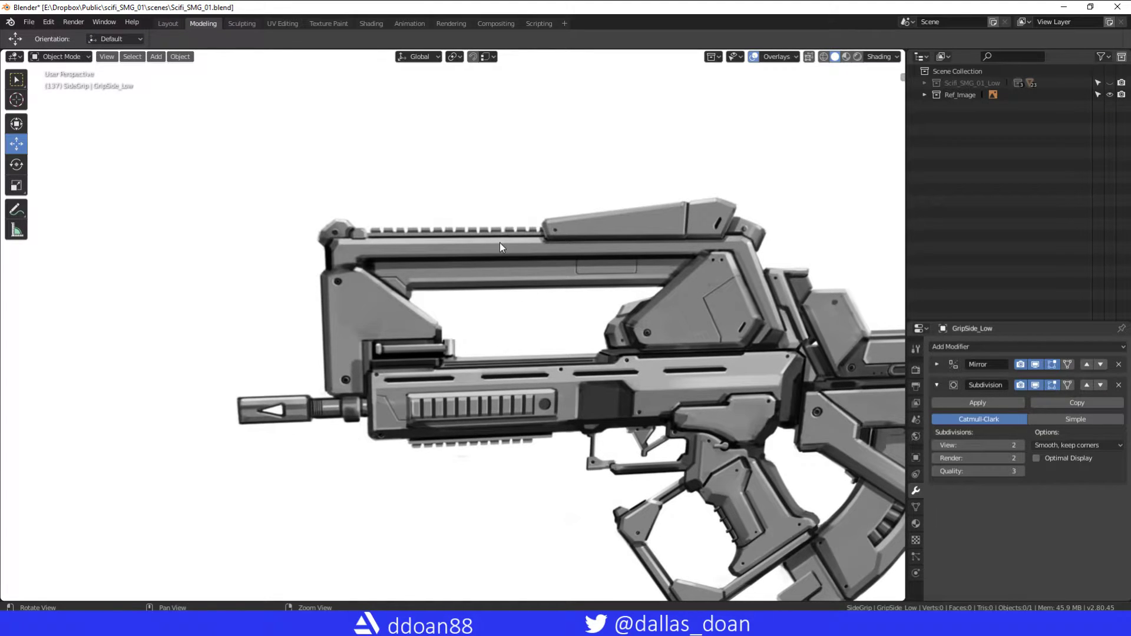
mouse_move(492, 270)
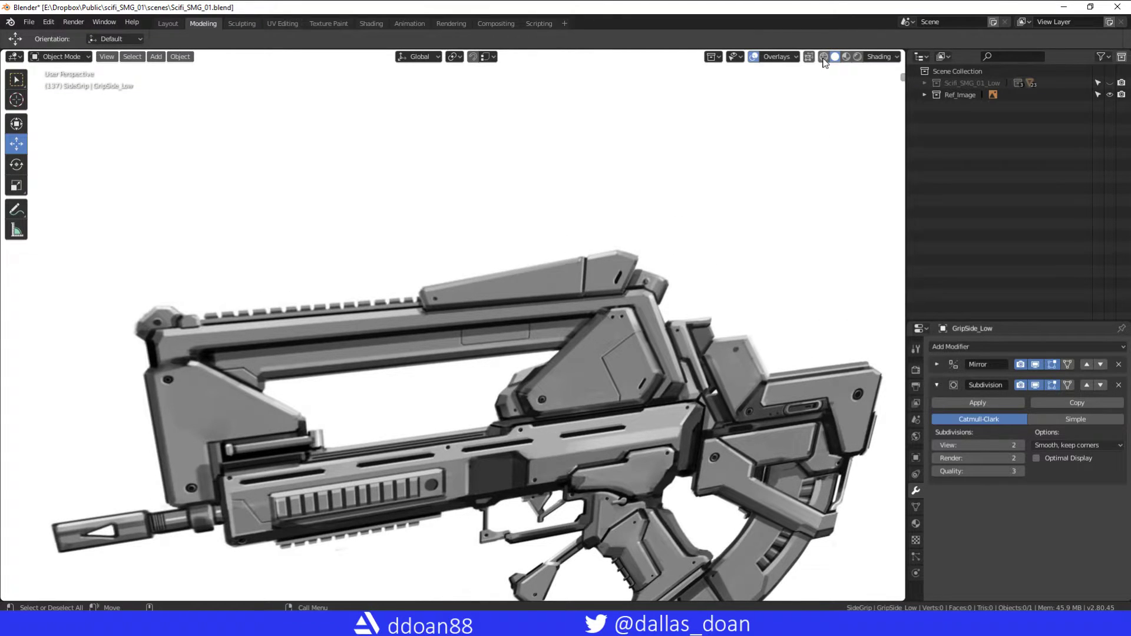
Step: View the gun reference from the right in orthographic view, zoomed on its front half
left_click(797, 56)
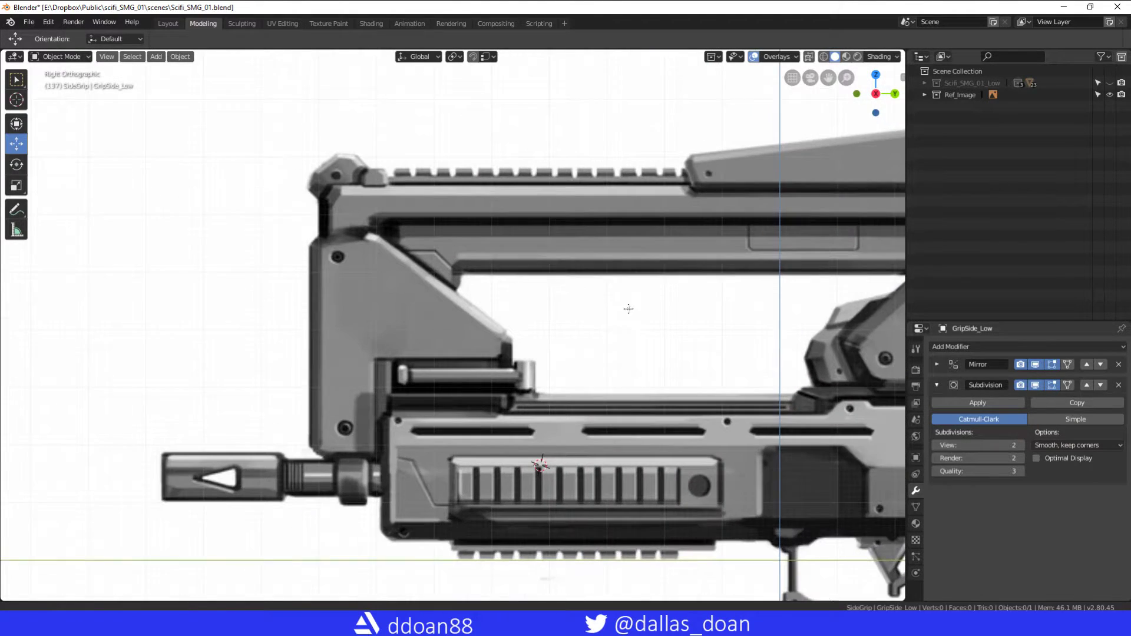
Step: Add a new cube mesh in front of the SMG reference
scroll("down", 3)
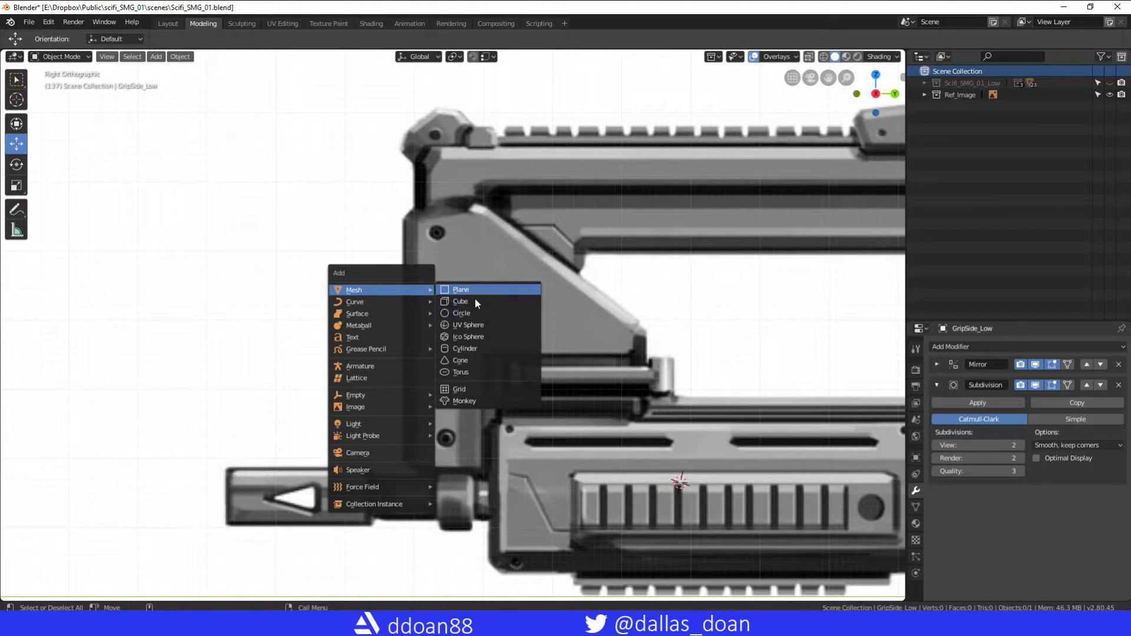
left_click(459, 301)
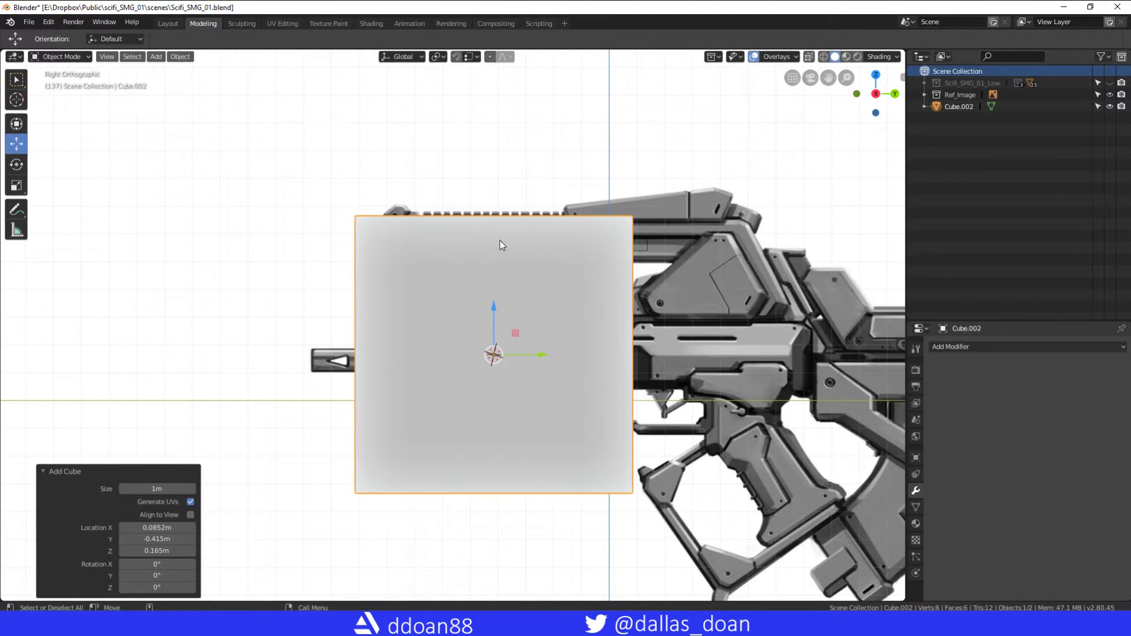
left_click(61, 57)
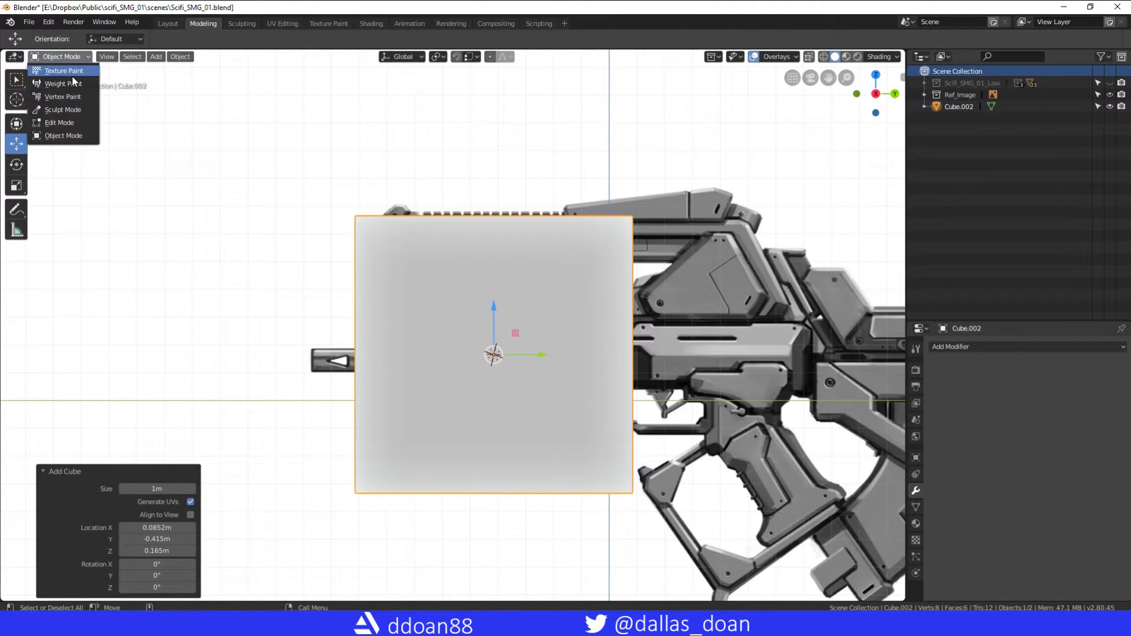
Step: Enter Edit Mode on the cube with X-ray and delete all its geometry
left_click(59, 122)
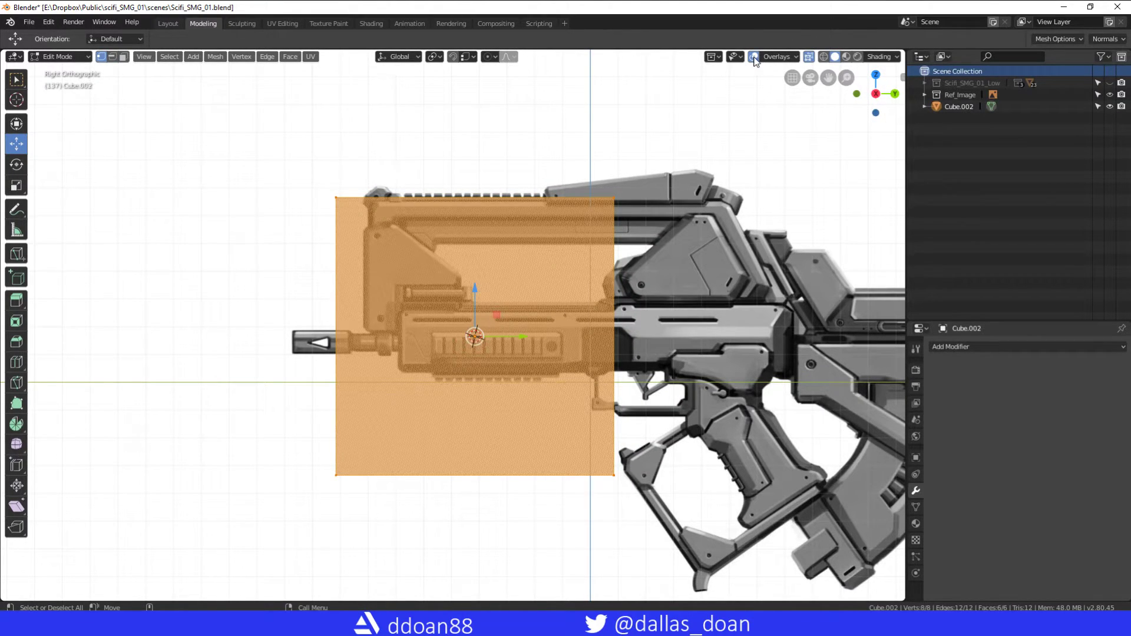
left_click(808, 56)
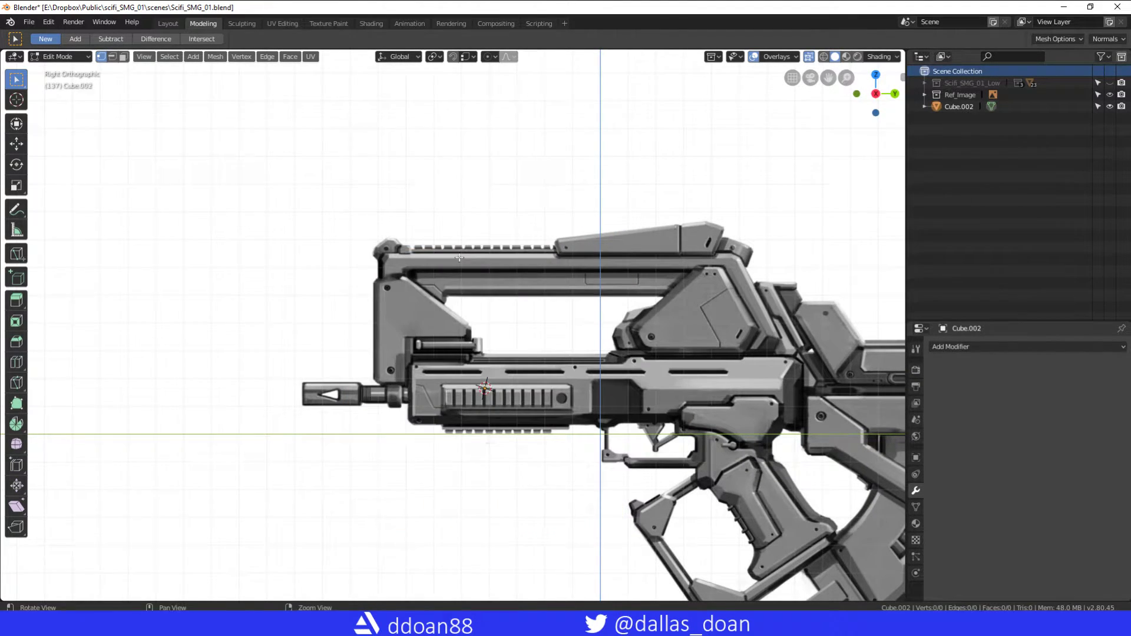
mouse_move(614, 240)
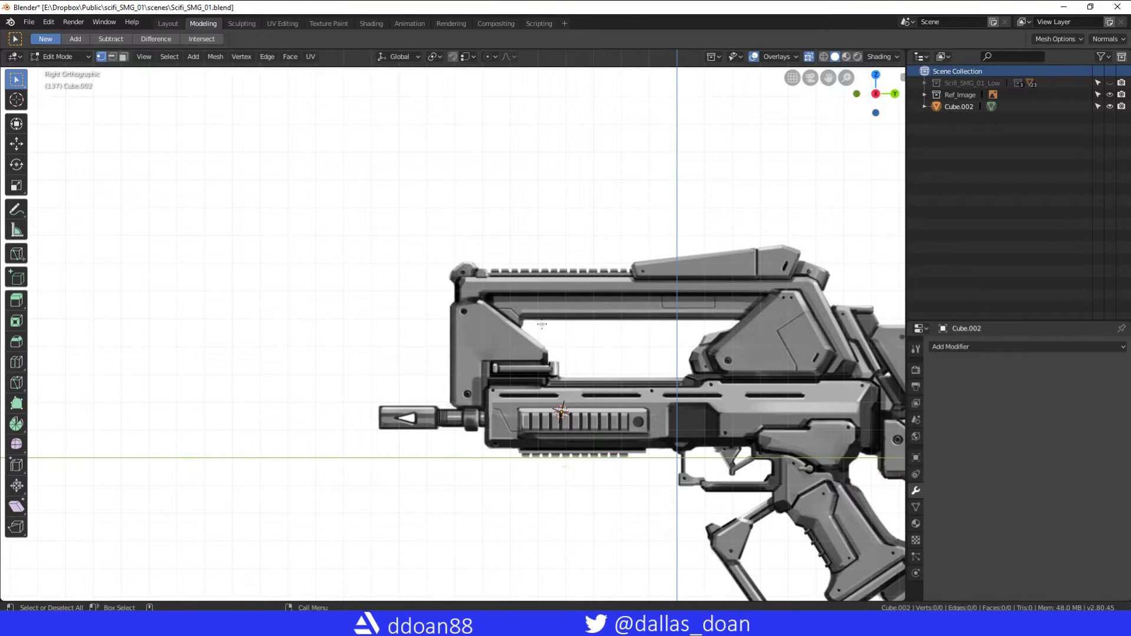
mouse_move(445, 310)
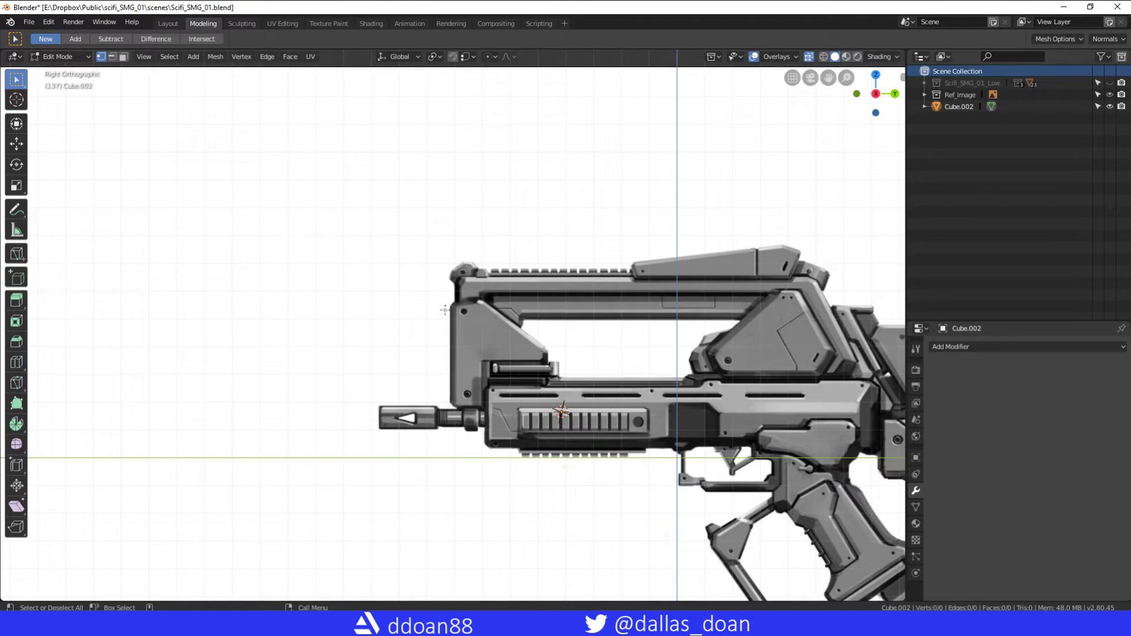
mouse_move(483, 308)
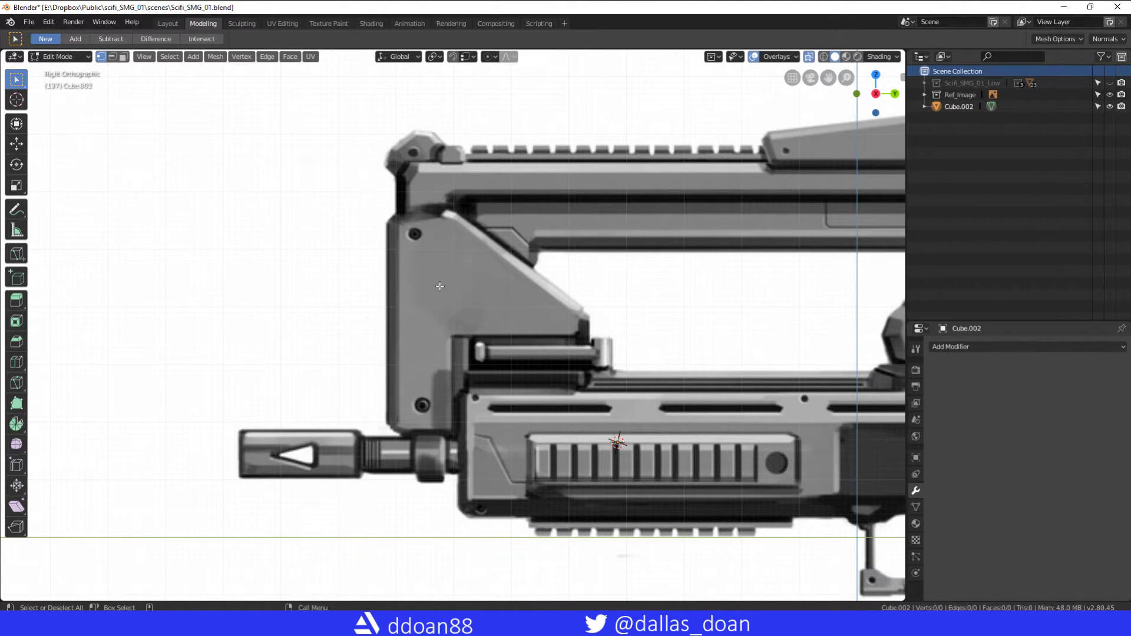
mouse_move(463, 257)
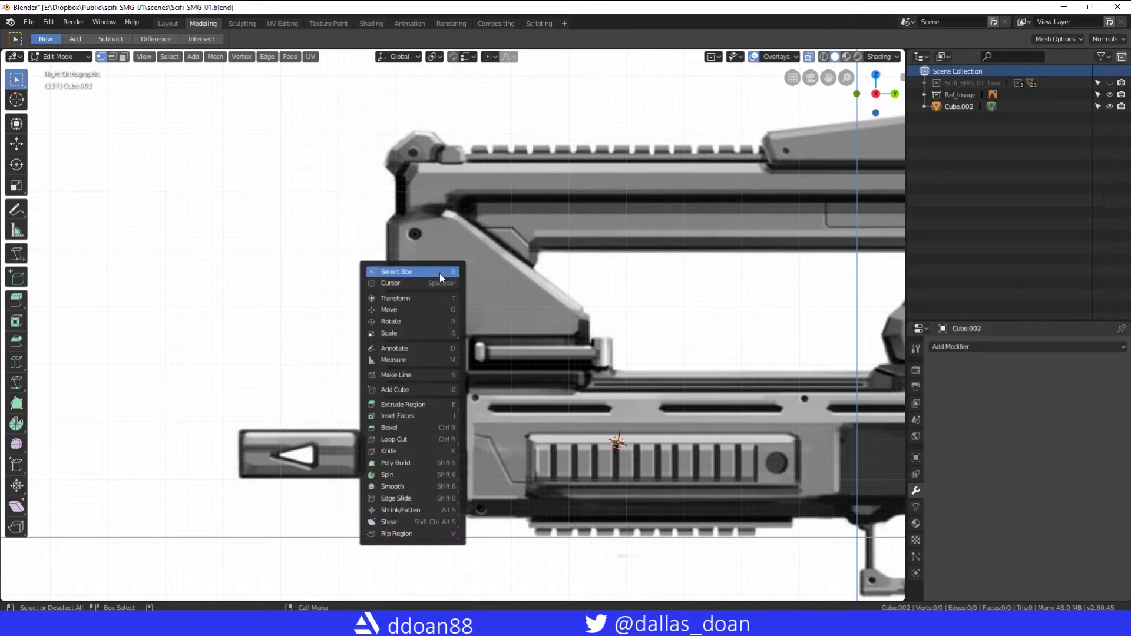
mouse_move(403, 463)
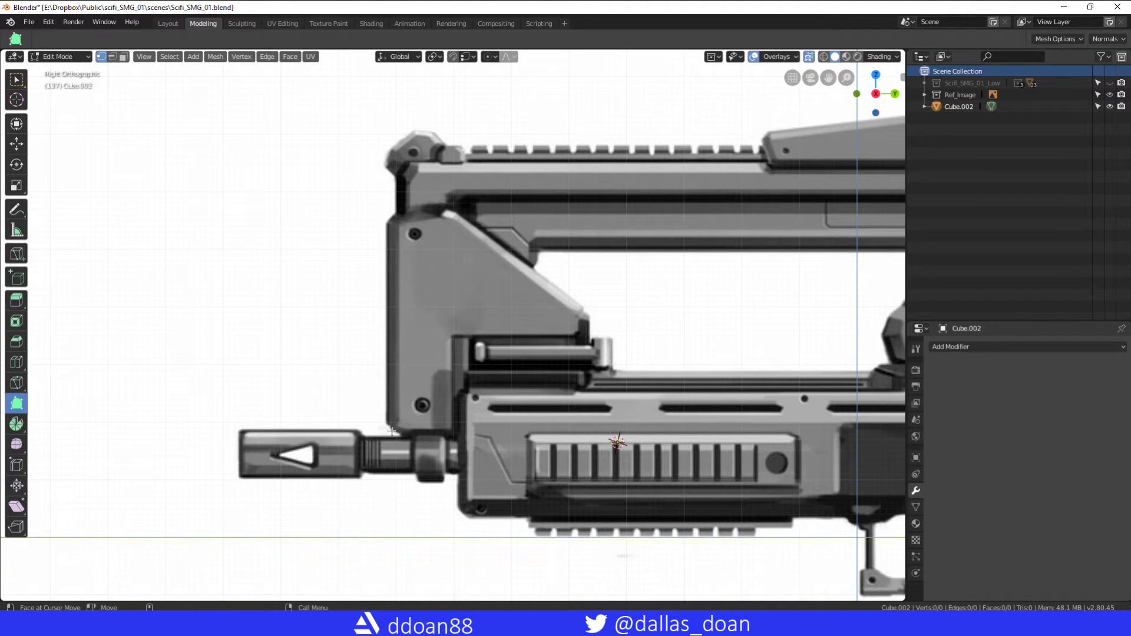
mouse_move(391, 427)
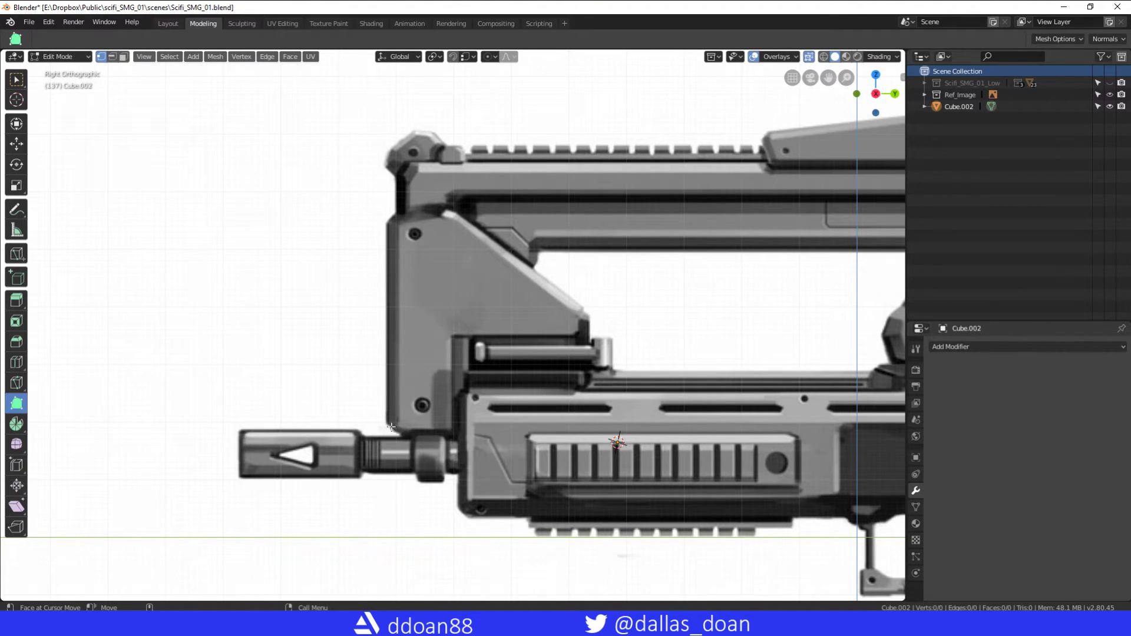
Step: Trace the first Poly Build vertices along the stock's front plate corners
left_click(390, 426)
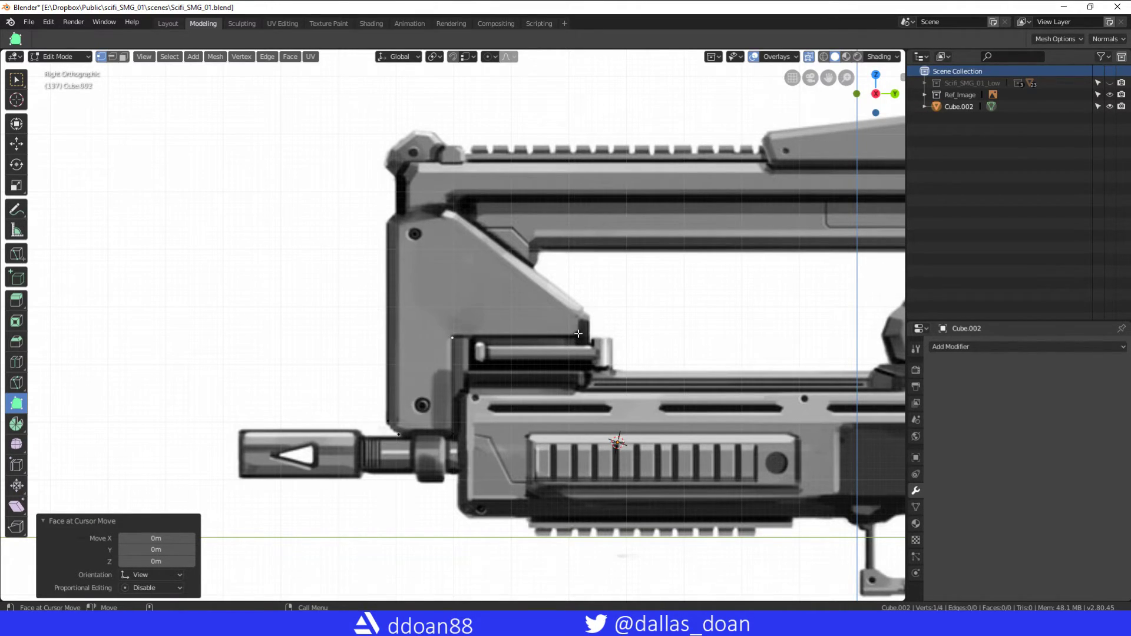
mouse_move(588, 334)
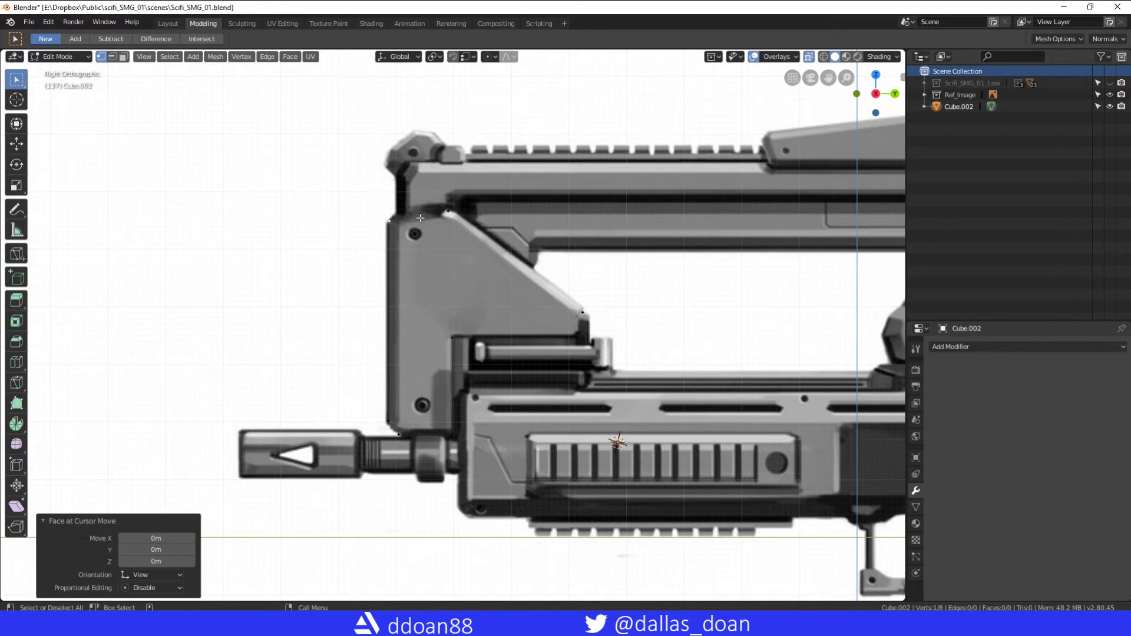
mouse_move(401, 310)
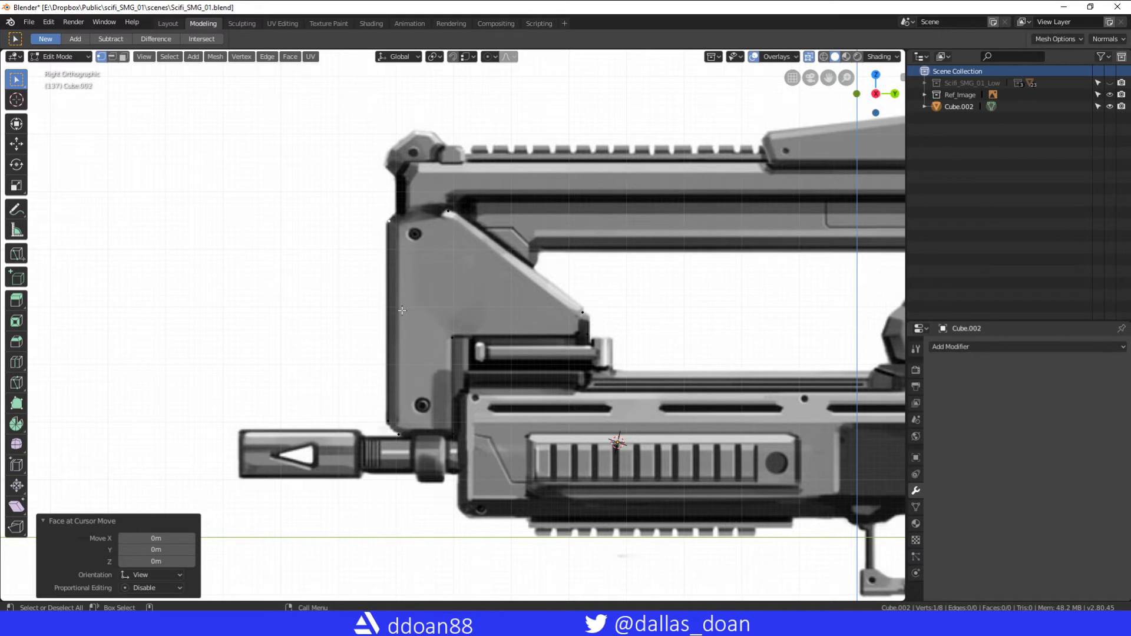
mouse_move(438, 247)
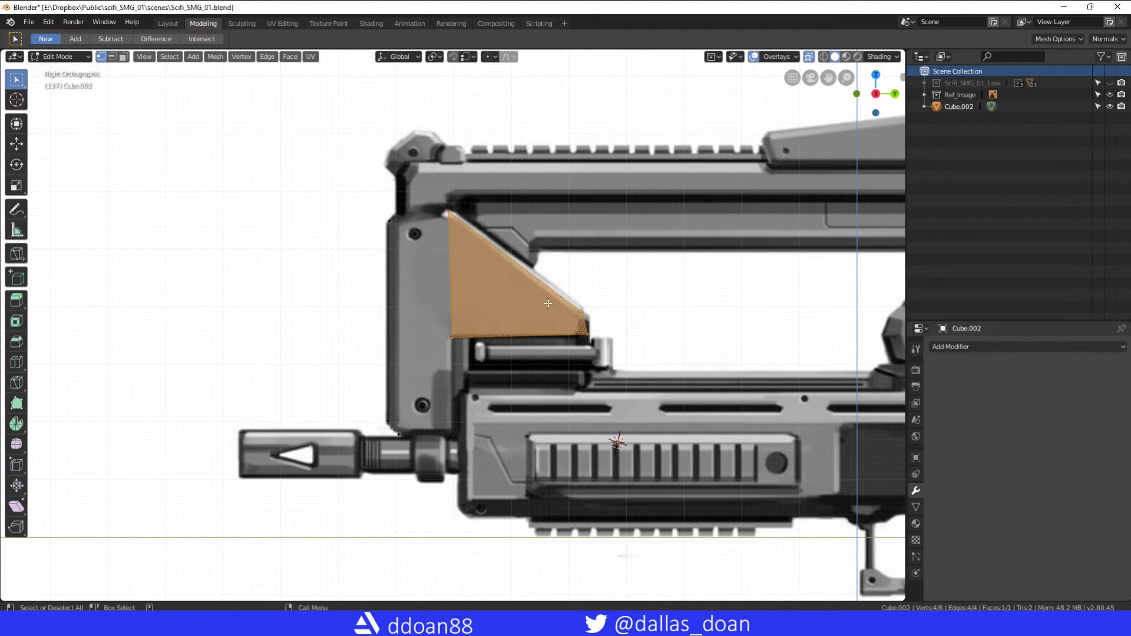
mouse_move(376, 208)
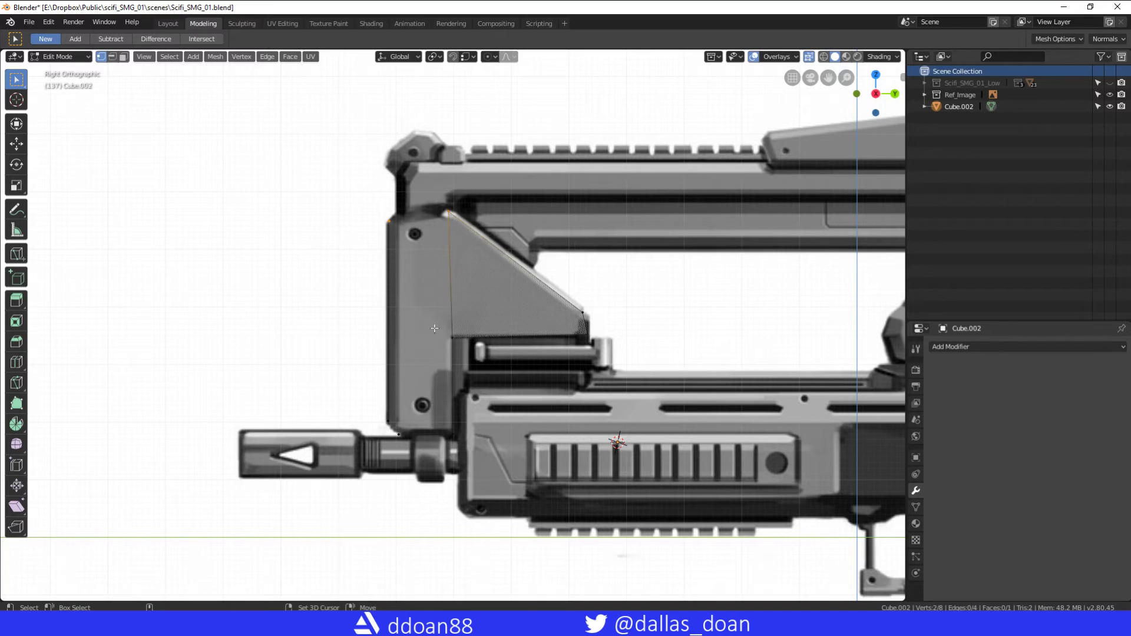
Step: Fill the traced stock outline with two faces covering the strip and panel
left_click(395, 425)
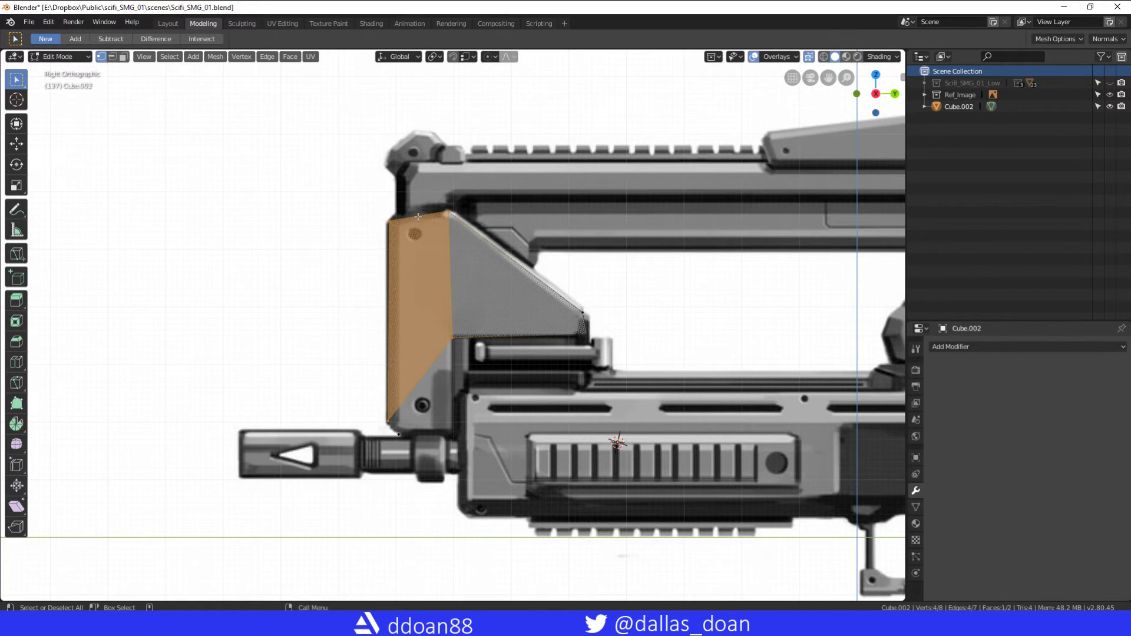
left_click(455, 360)
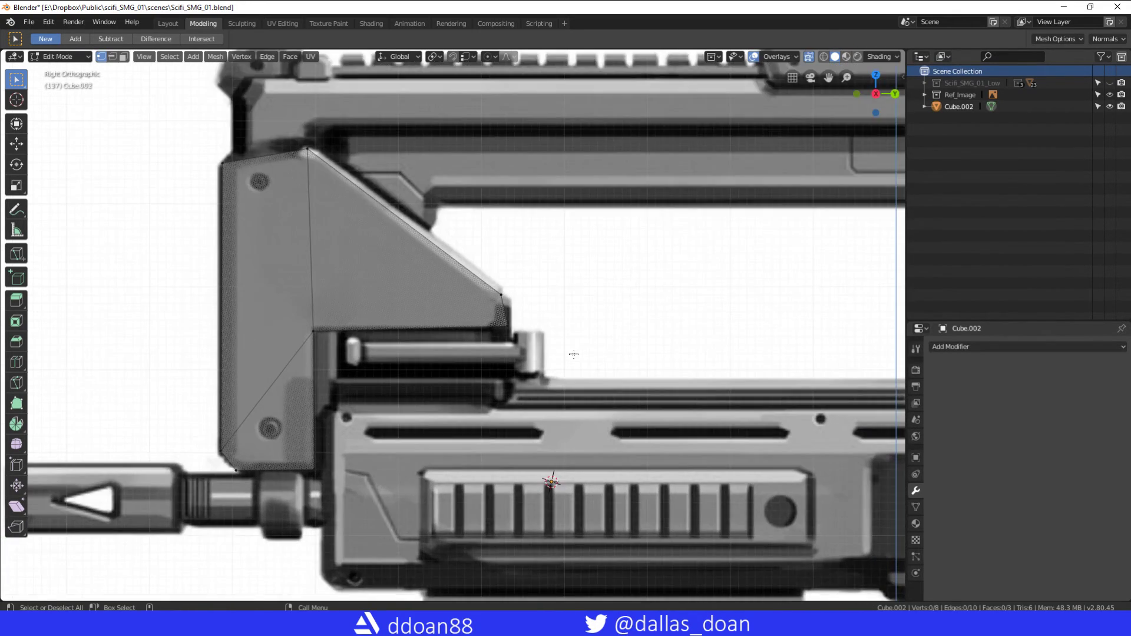
scroll("down", 3)
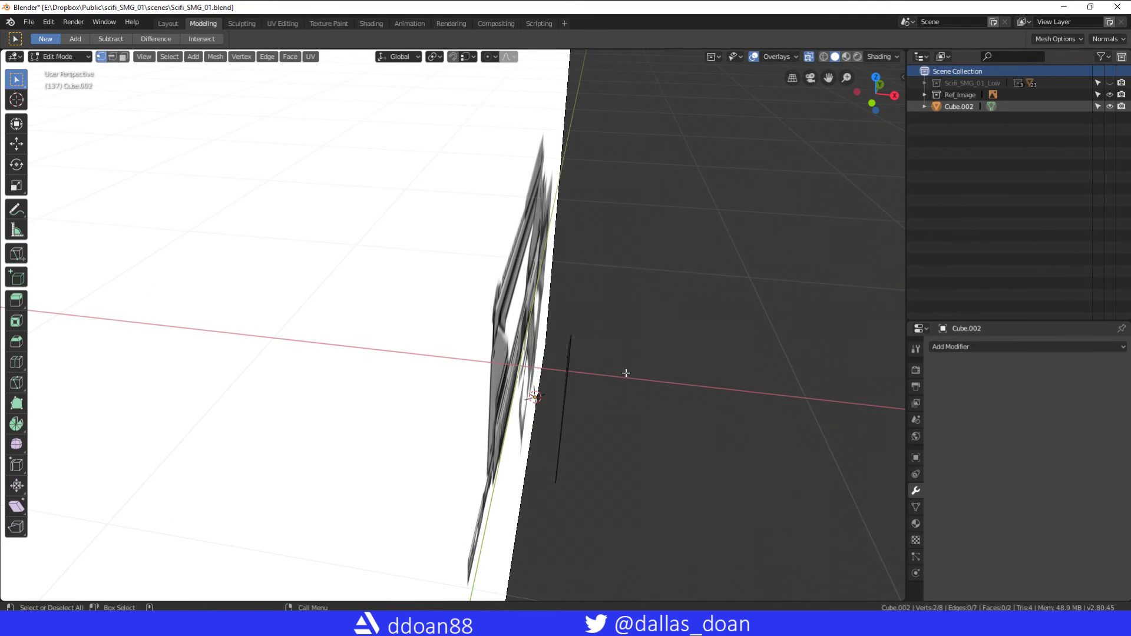
Step: Extrude all faces of the traced panel along X into a solid piece
key("Tab")
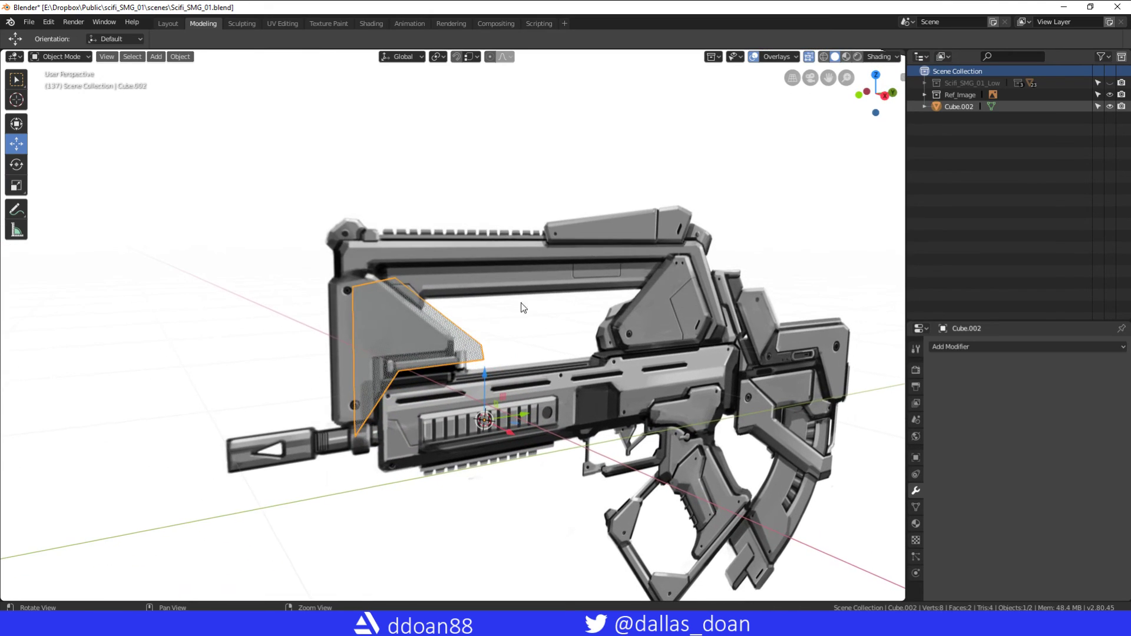
key("Tab")
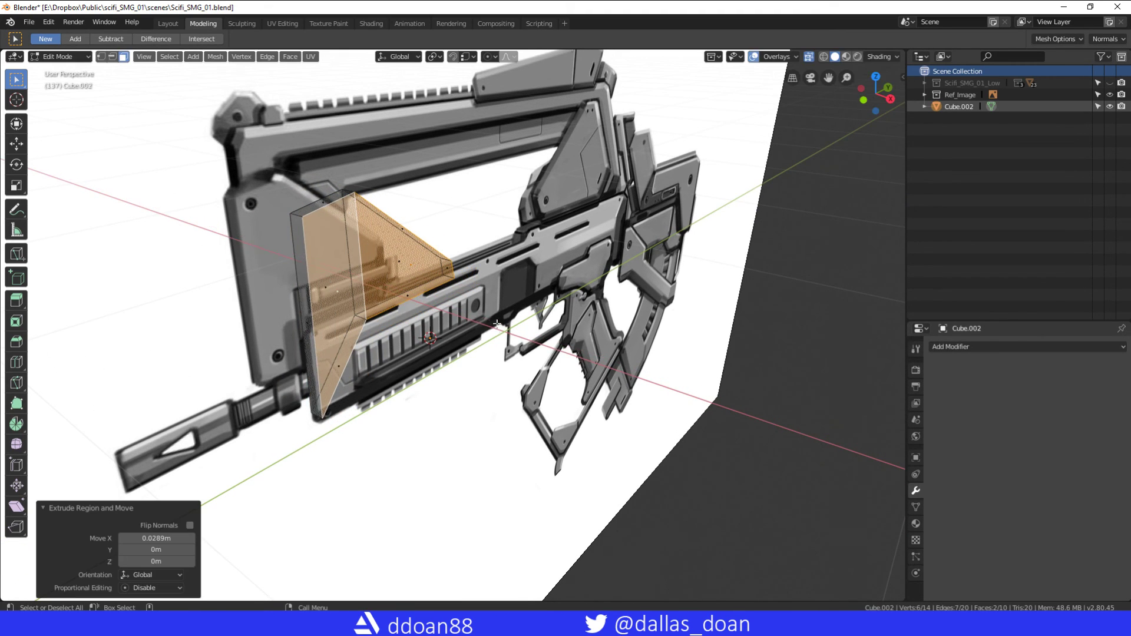
key("Tab")
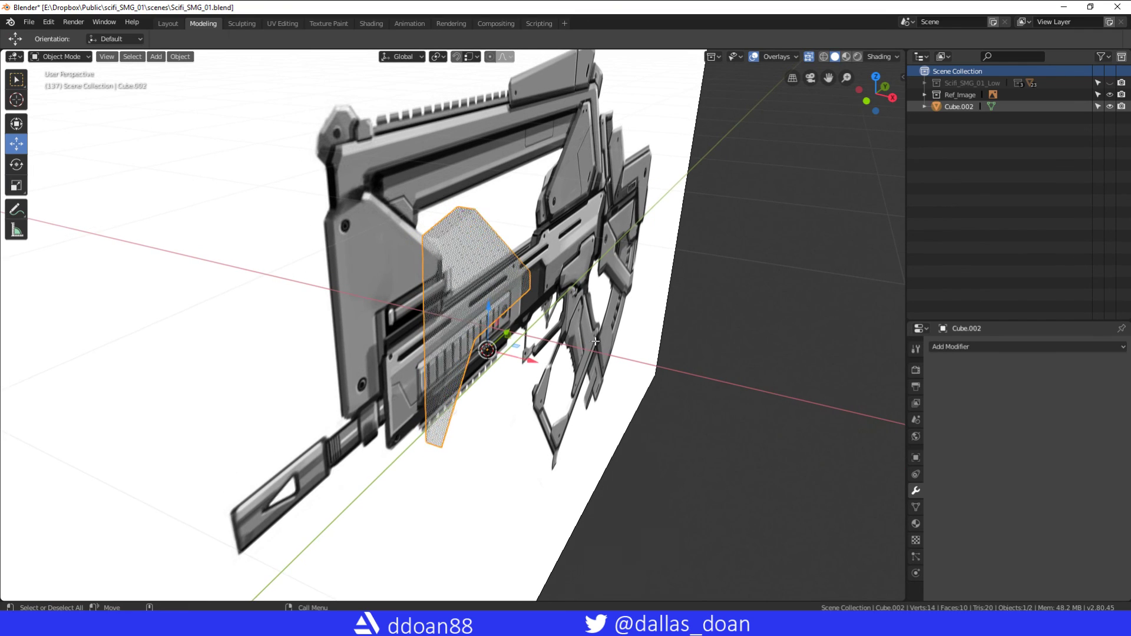